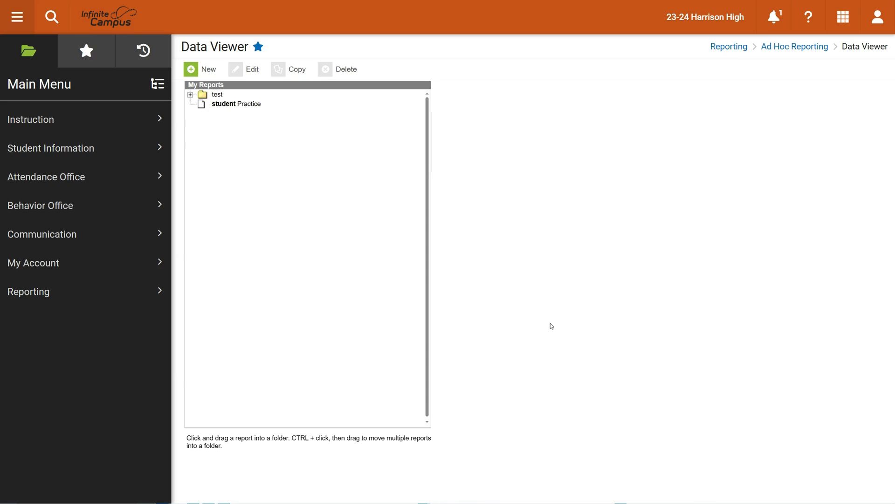
pyautogui.moveTo(51, 305)
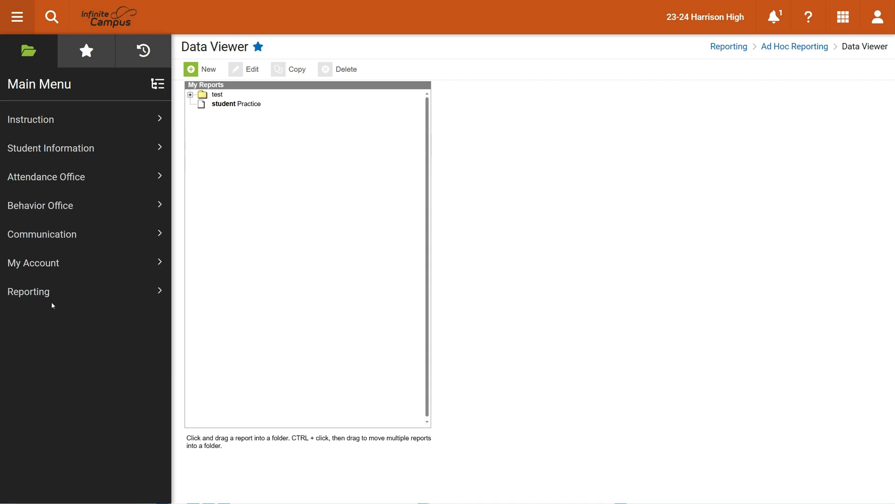
# Go to Ad Hoc Reporting's Data Viewer page and start a new Student-focus report
pyautogui.click(29, 291)
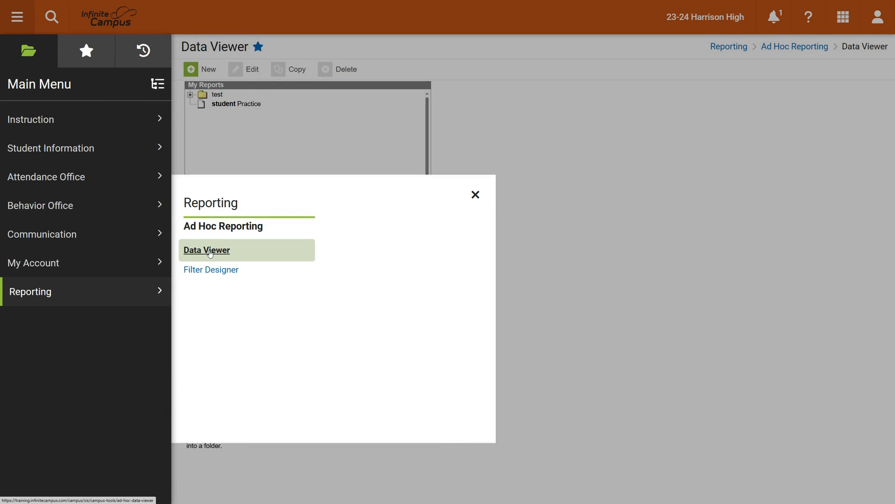
pyautogui.click(206, 249)
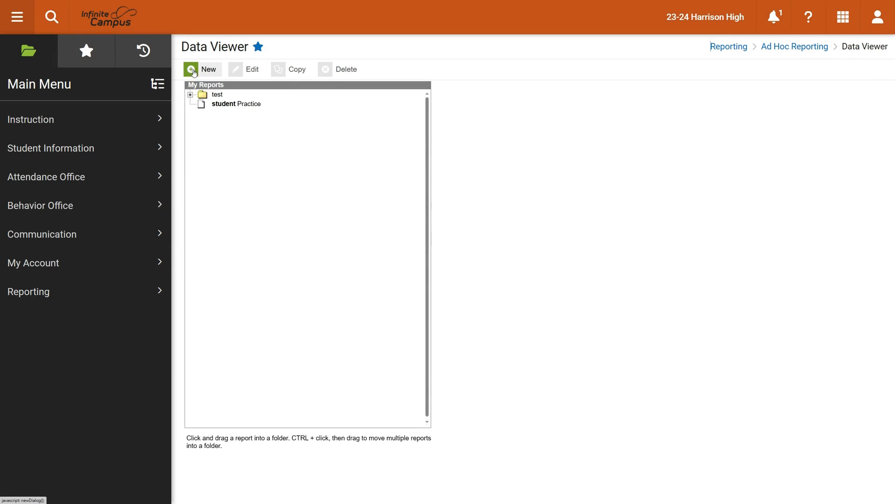
pyautogui.click(201, 69)
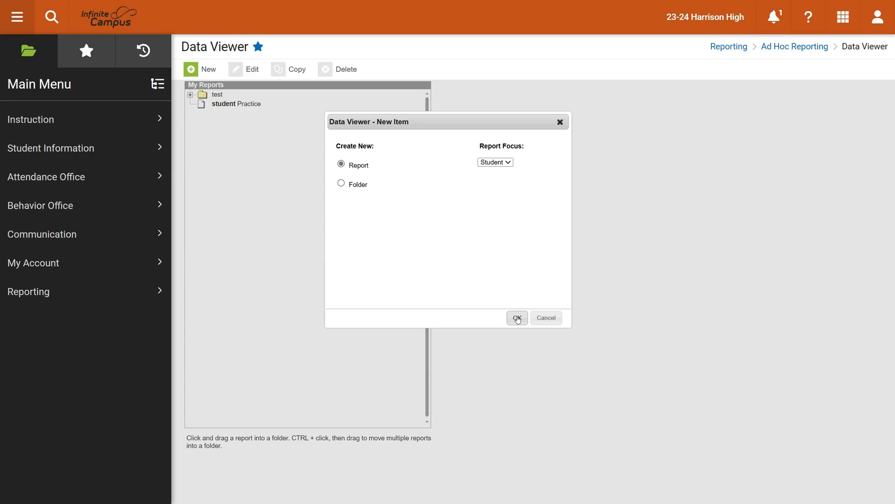
# Create the student report and add School Boundaries' School Name as a preview column
pyautogui.click(516, 317)
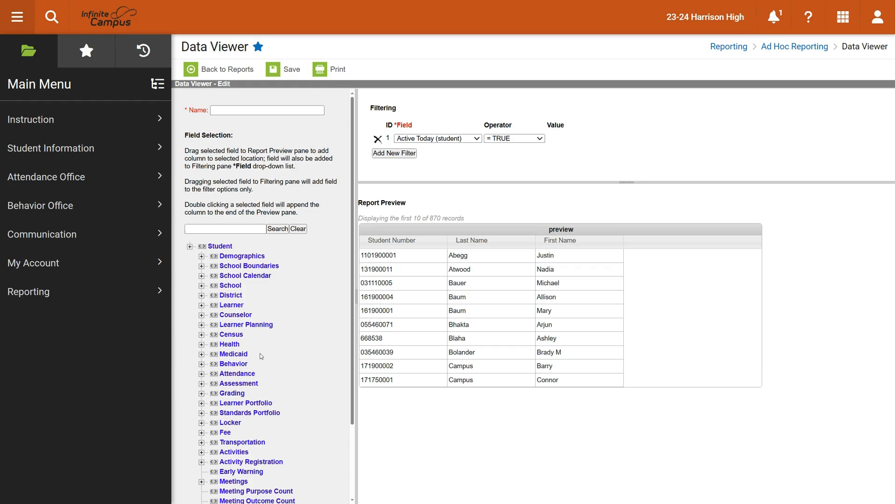
pyautogui.moveTo(244, 331)
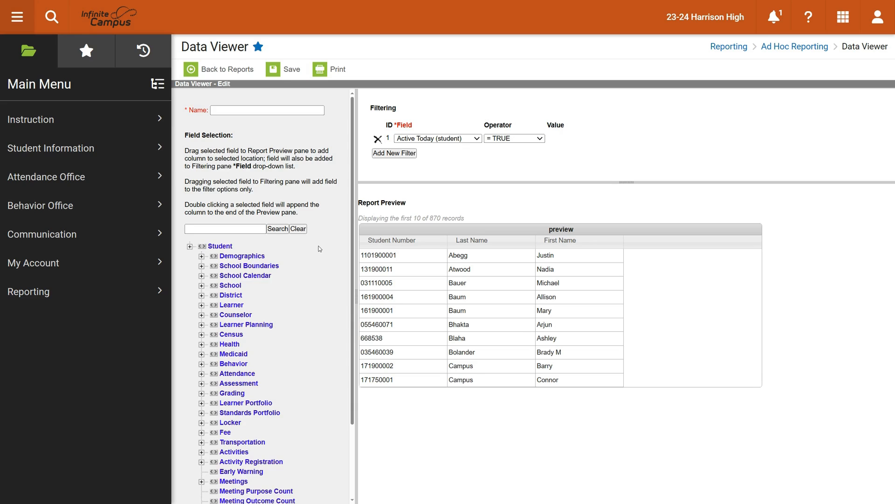
pyautogui.moveTo(319, 289)
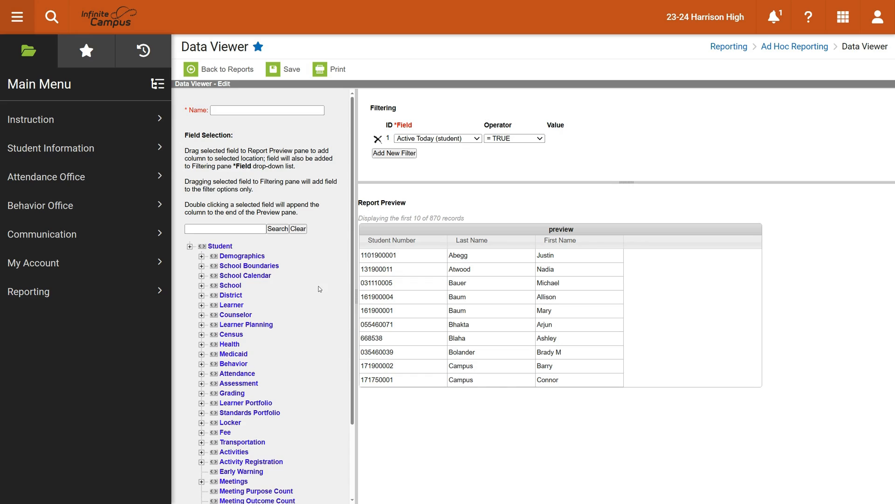
pyautogui.click(201, 266)
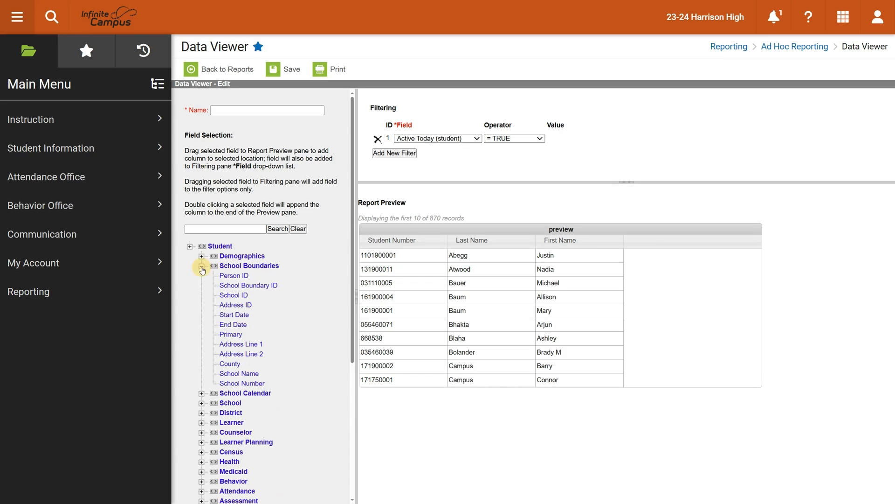
pyautogui.click(201, 266)
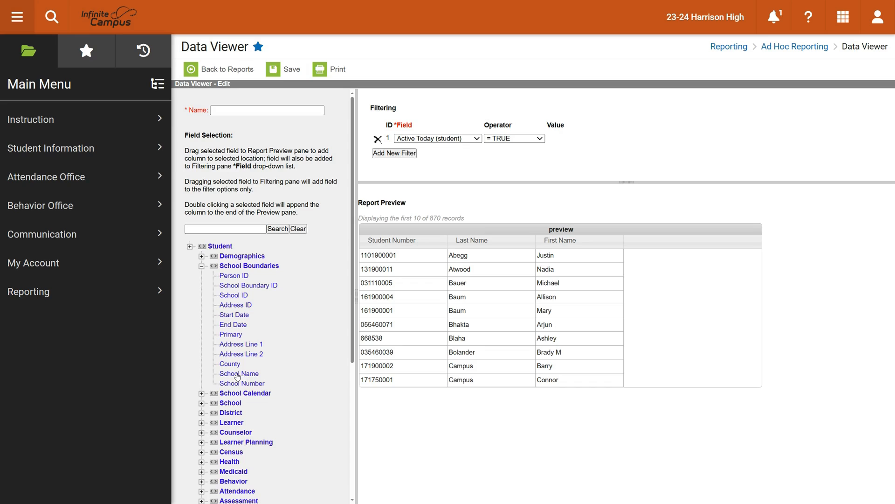
pyautogui.moveTo(655, 238)
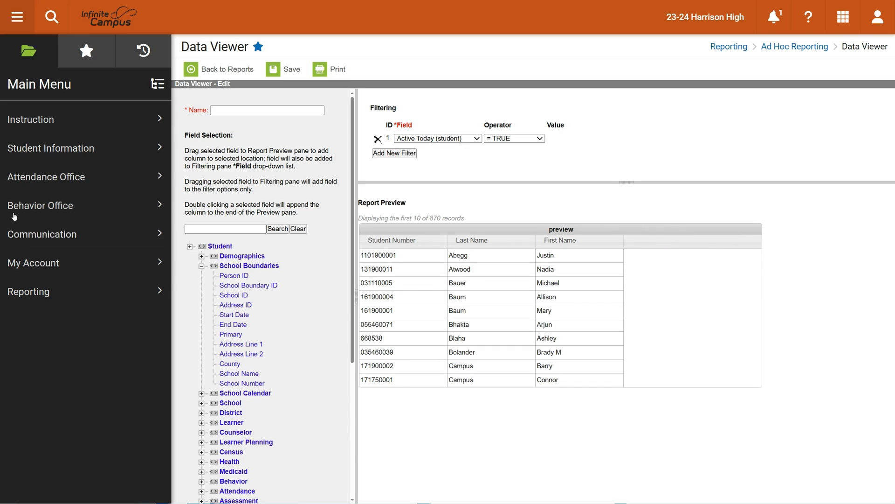
pyautogui.doubleClick(239, 373)
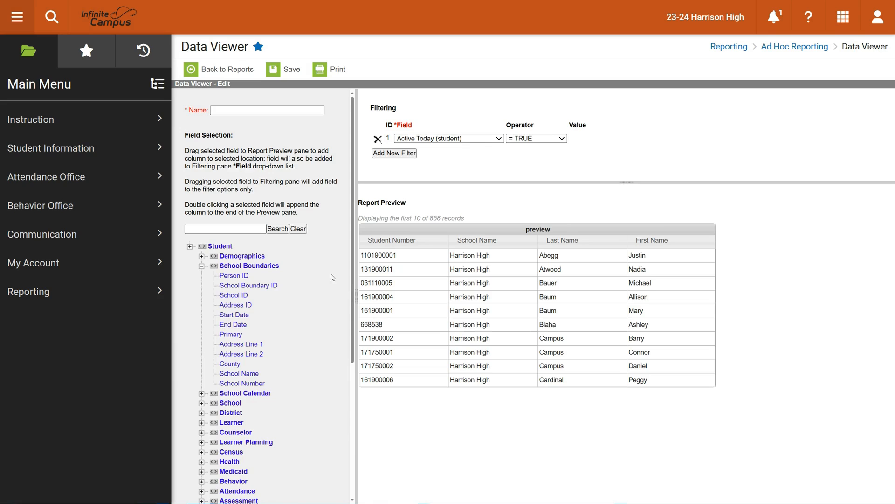
pyautogui.moveTo(489, 239)
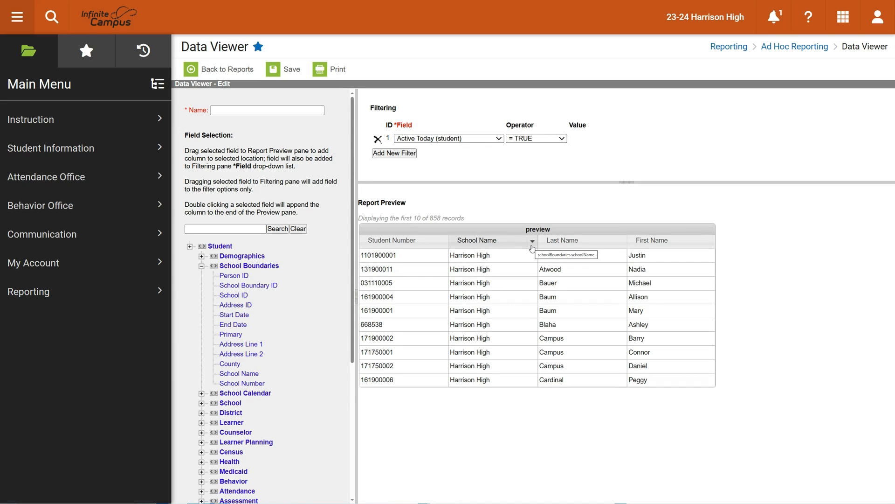
# Check School Name's column options, then open the Filtering pane's Field drop-down
pyautogui.click(531, 240)
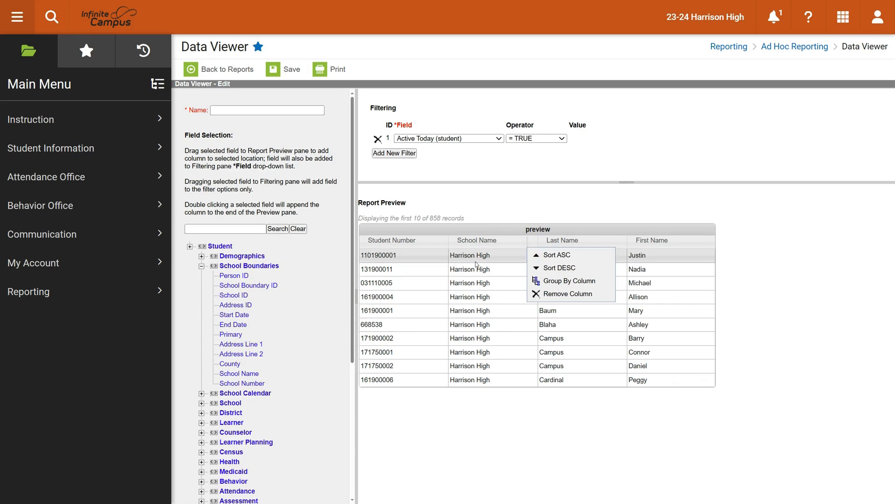
pyautogui.click(554, 255)
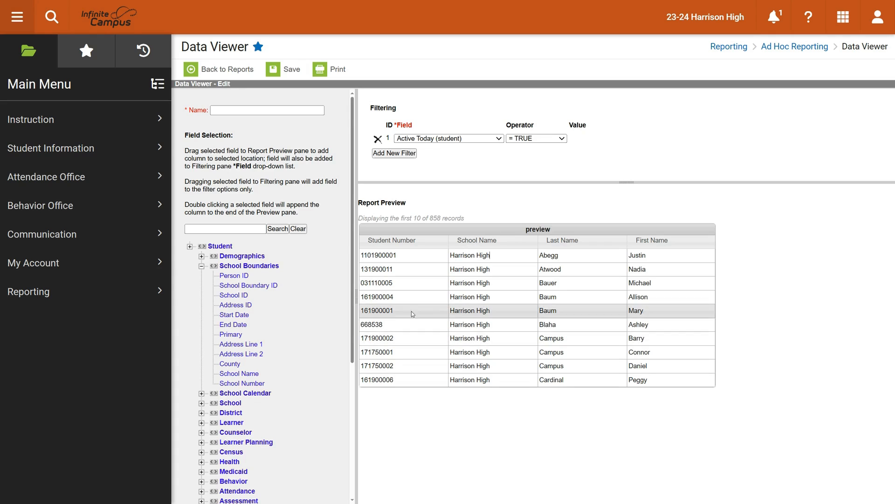
pyautogui.scroll(-3)
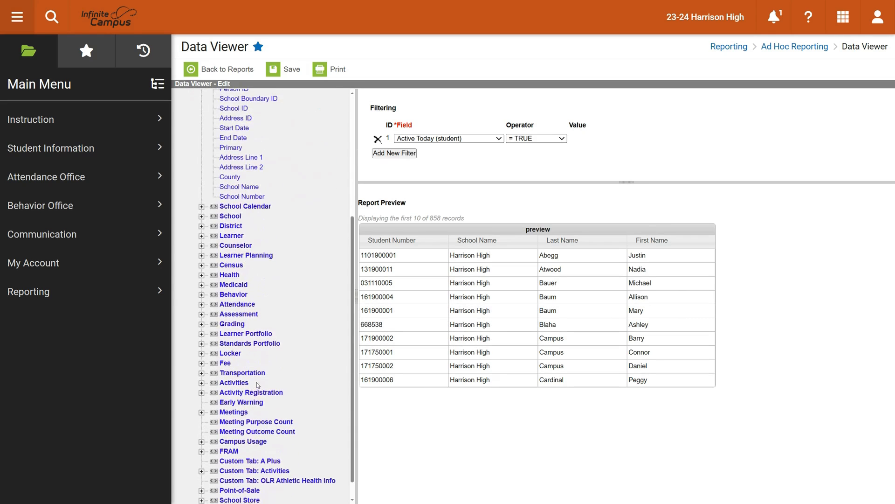
pyautogui.scroll(-3)
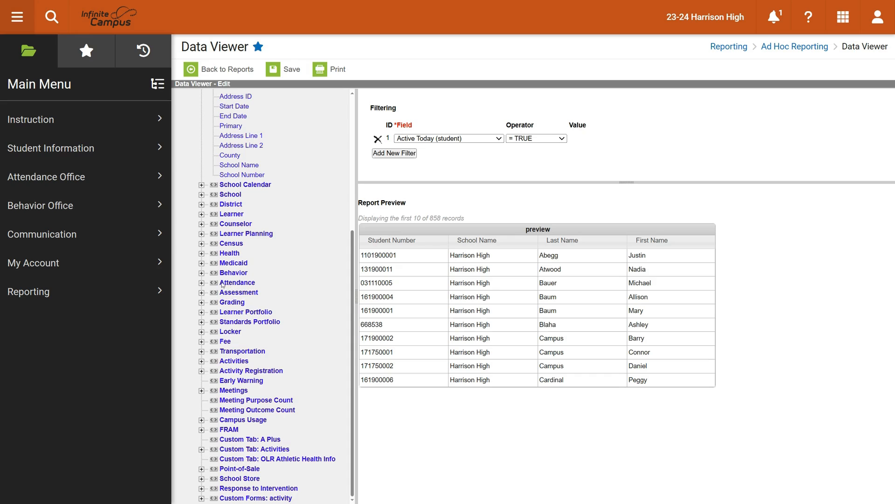
pyautogui.moveTo(432, 231)
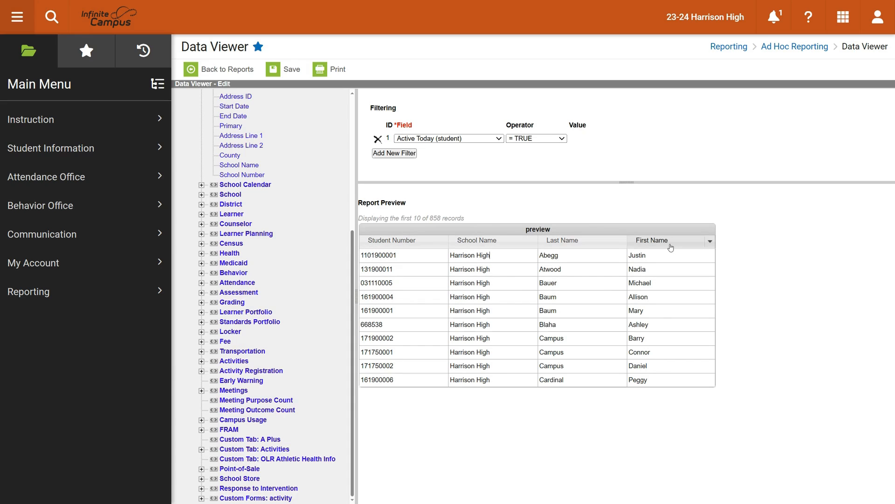
pyautogui.moveTo(671, 247)
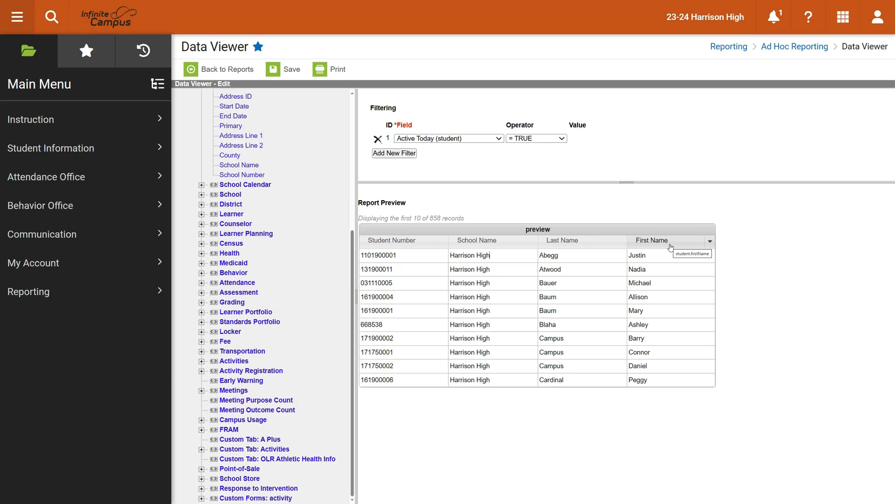
pyautogui.moveTo(572, 243)
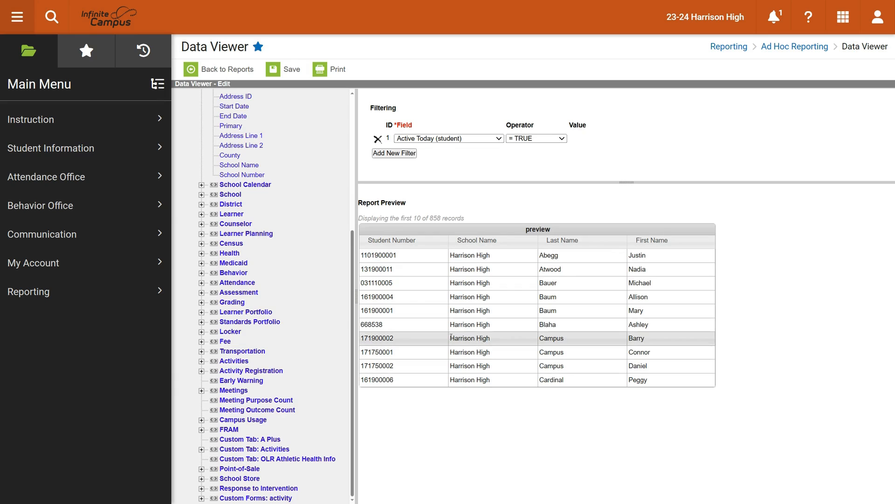
pyautogui.click(490, 255)
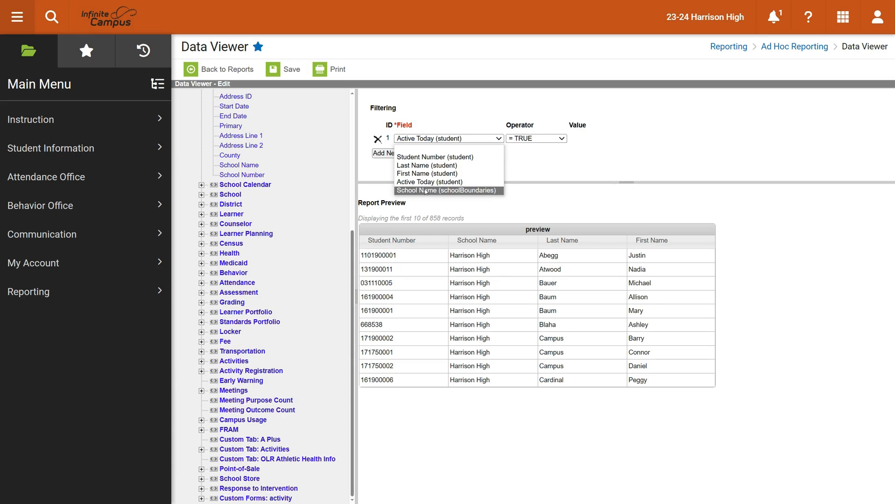
# Filter on Last Name = Abegg, then switch the filter field to First Name
pyautogui.click(427, 165)
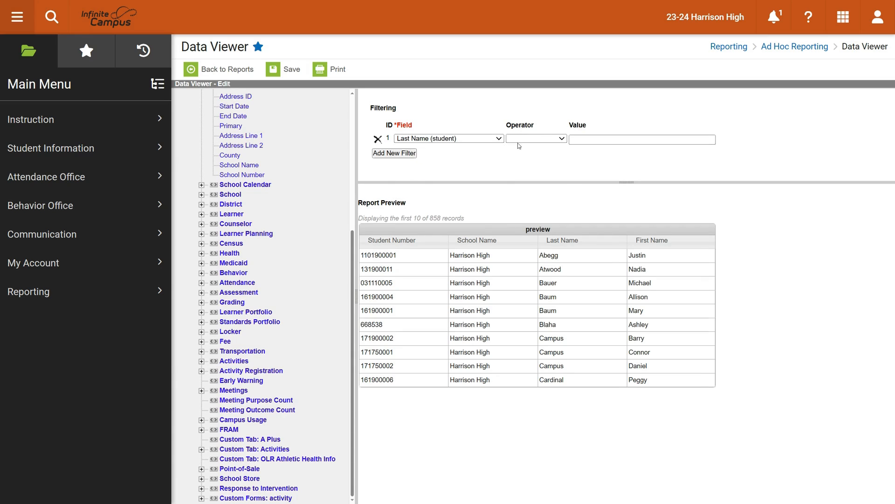
pyautogui.click(536, 138)
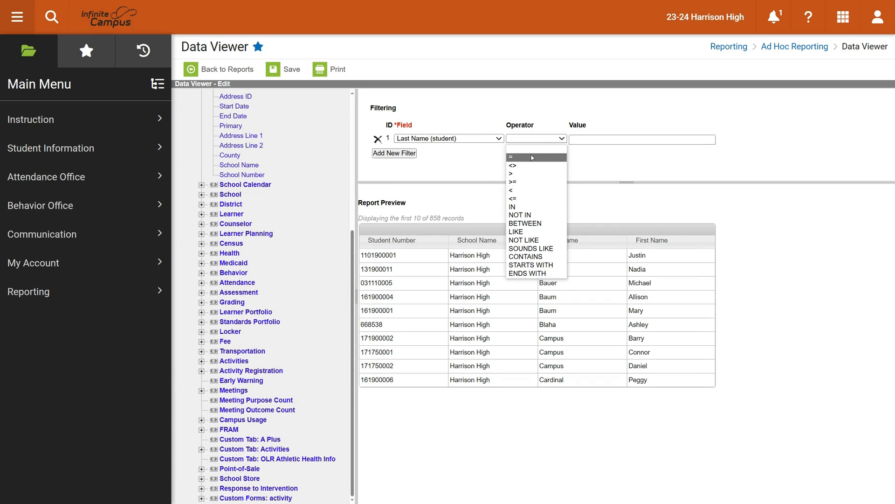
pyautogui.click(511, 157)
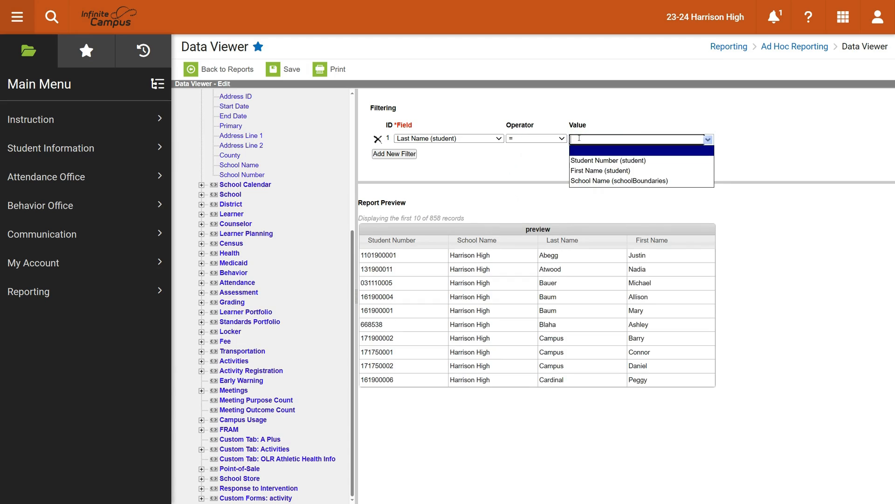
pyautogui.write('Abegg')
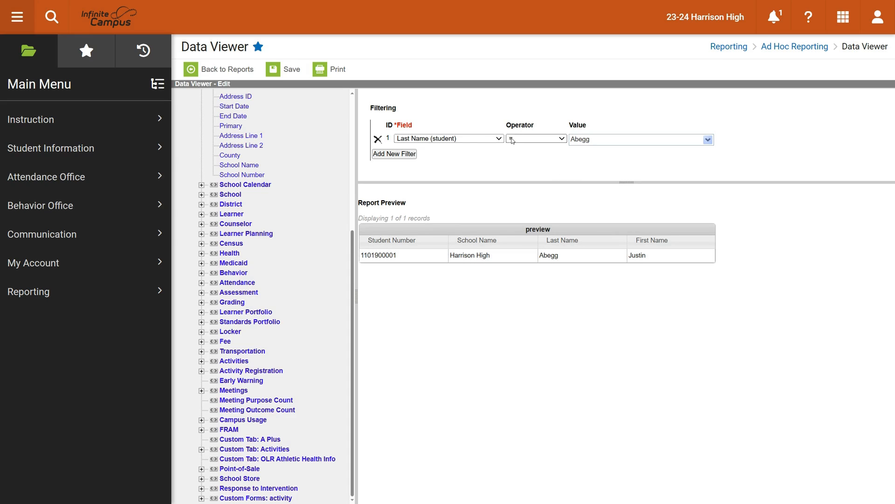
pyautogui.click(448, 138)
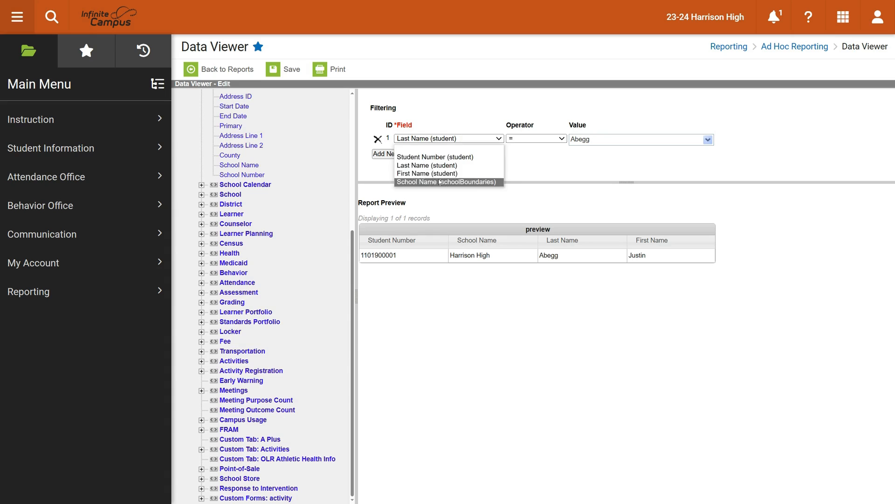
pyautogui.click(427, 174)
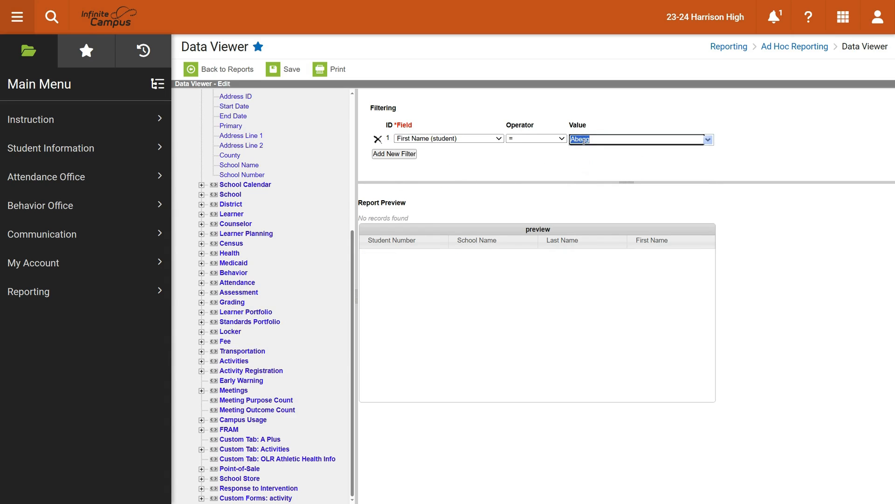
# Set the First Name filter value to Justin; add and remove an empty second filter row
pyautogui.write('Mark')
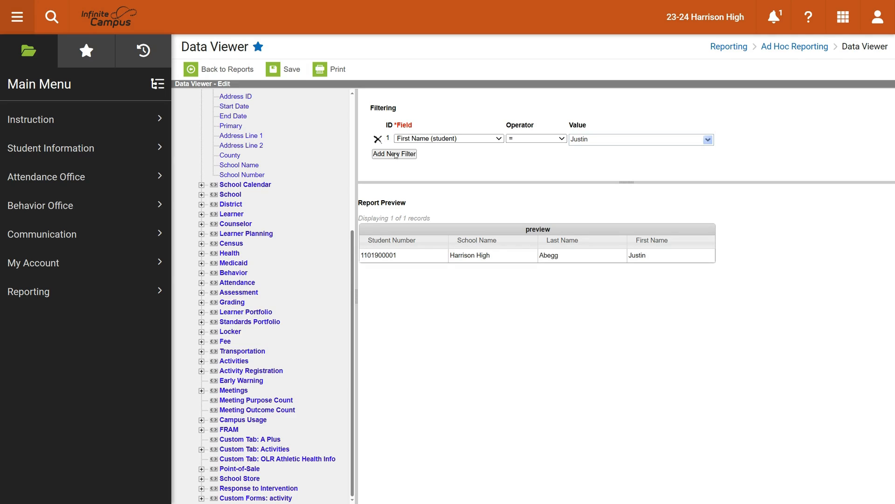
pyautogui.moveTo(274, 272)
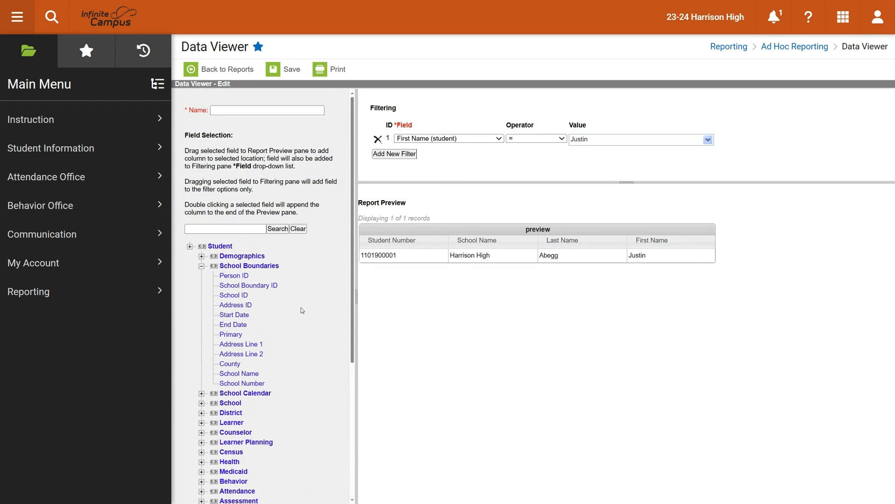
pyautogui.scroll(-3)
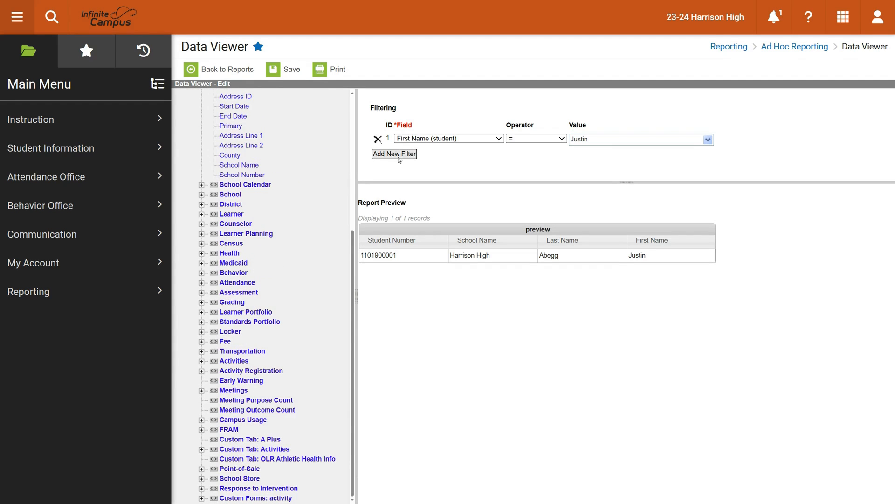
pyautogui.click(394, 154)
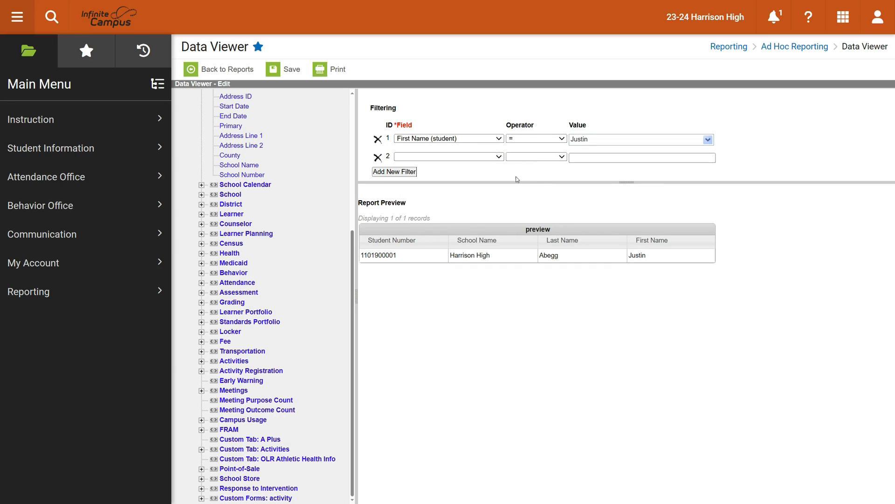
pyautogui.click(377, 157)
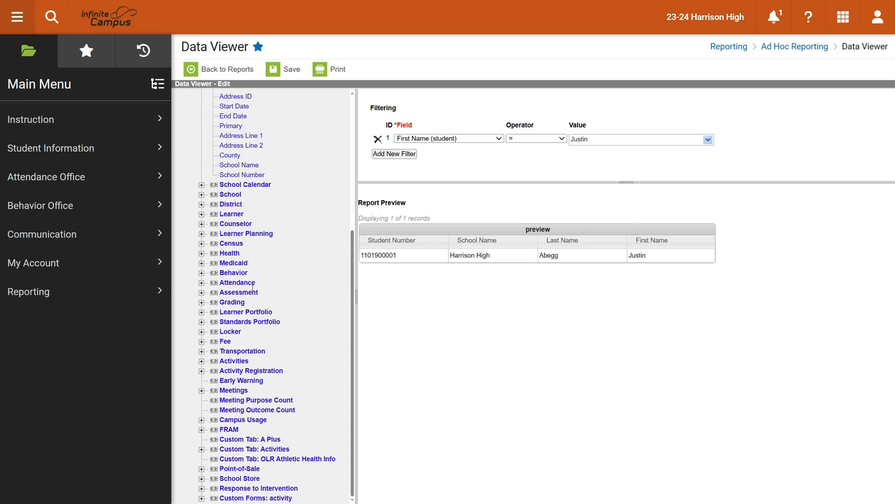
pyautogui.moveTo(470, 159)
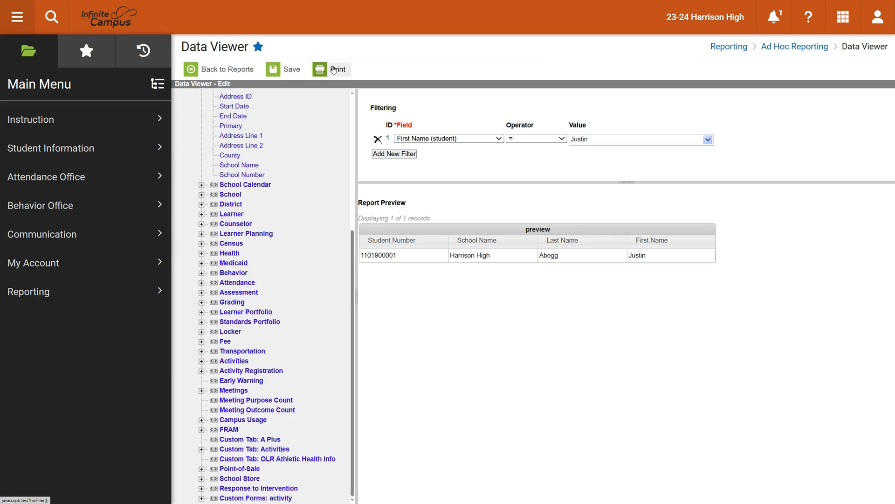
# Name the report 'Justin Report' after Print warns a report name is required
pyautogui.click(336, 68)
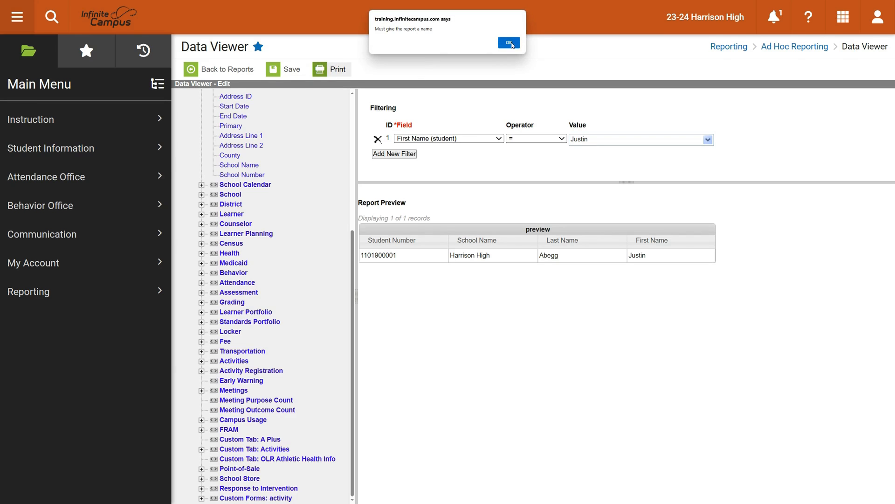
pyautogui.click(508, 43)
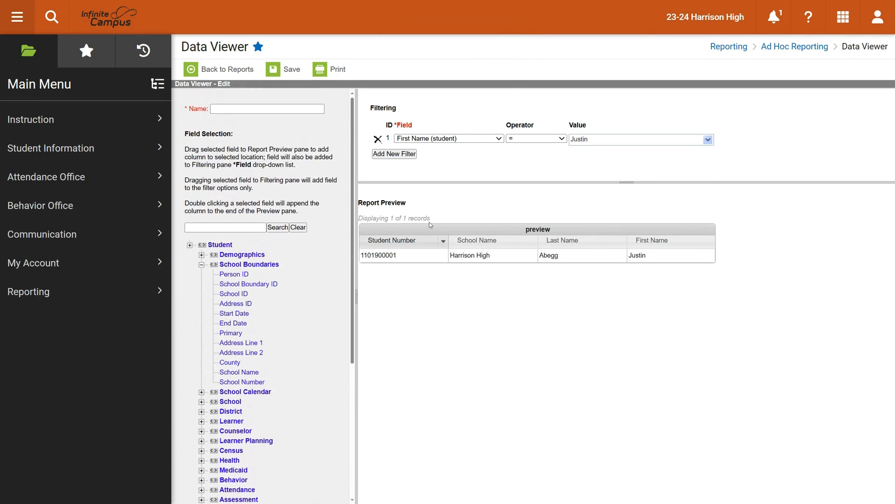
pyautogui.click(267, 109)
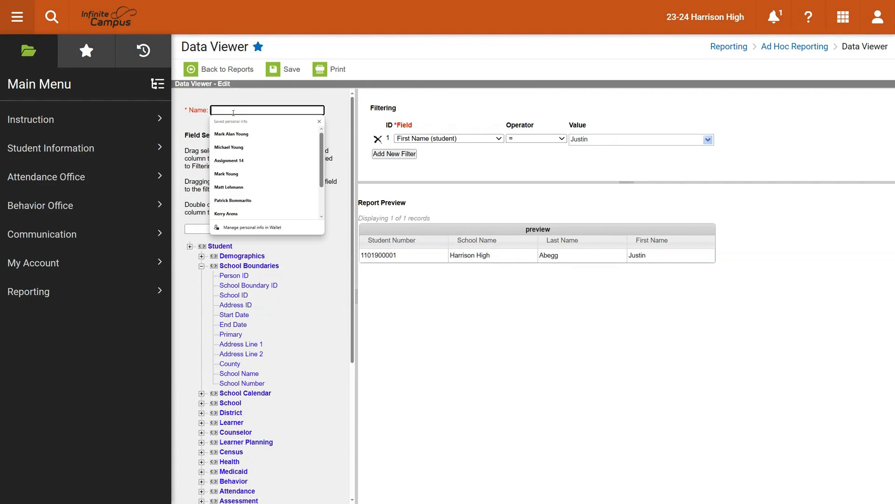
pyautogui.write('Justin')
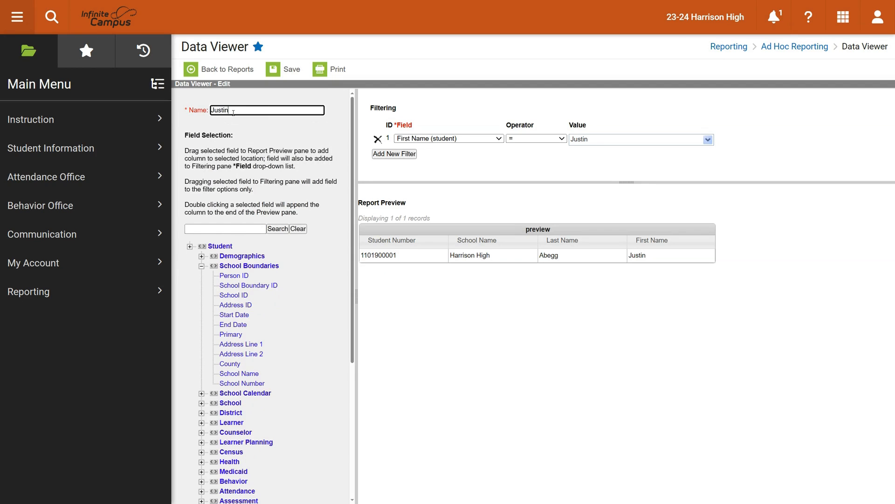
pyautogui.write('Report')
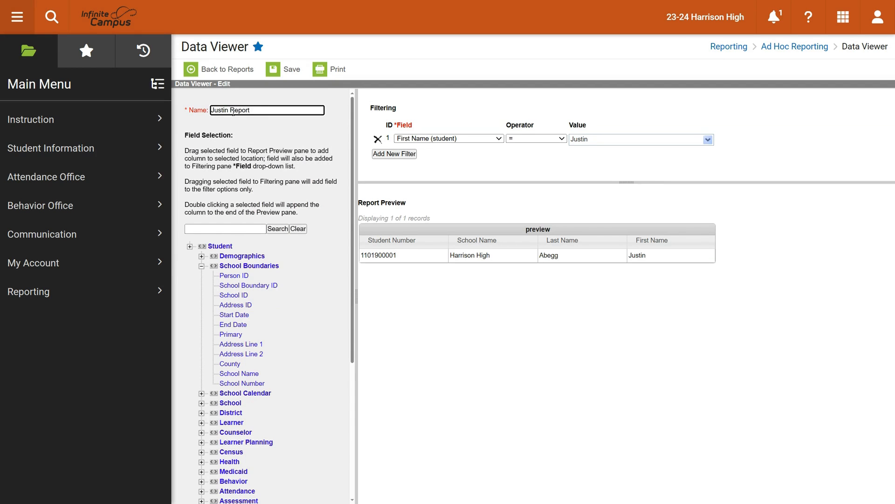
pyautogui.click(284, 69)
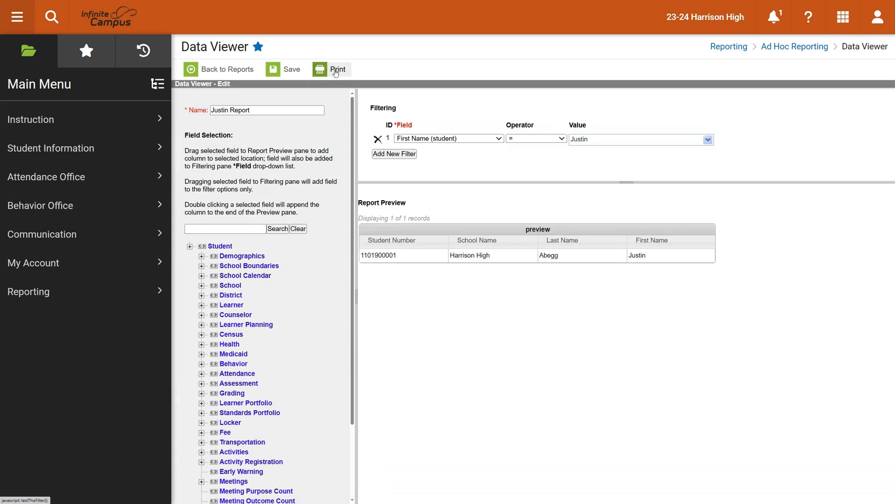
pyautogui.moveTo(345, 90)
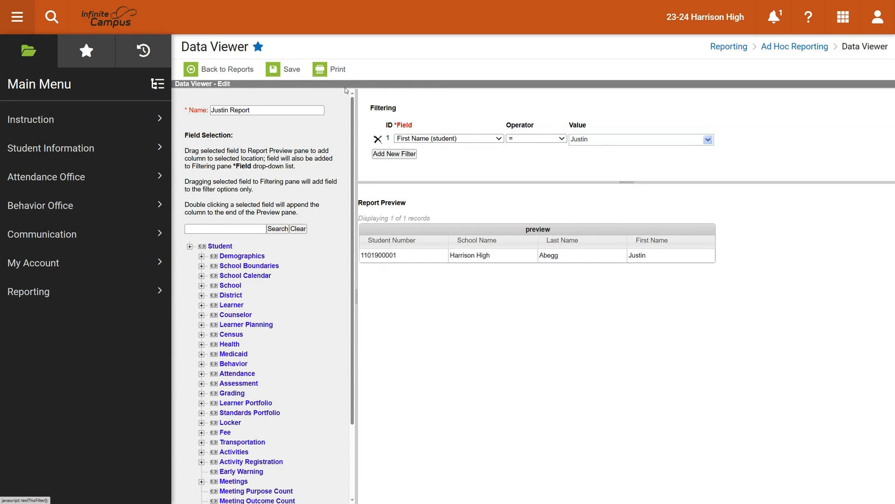
# Save Justin Report so it appears in the saved reports list
pyautogui.click(330, 69)
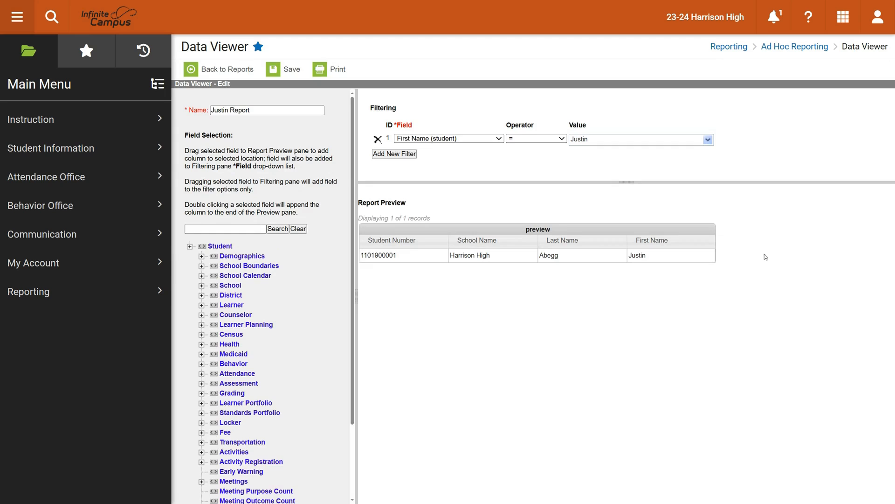
pyautogui.scroll(-3)
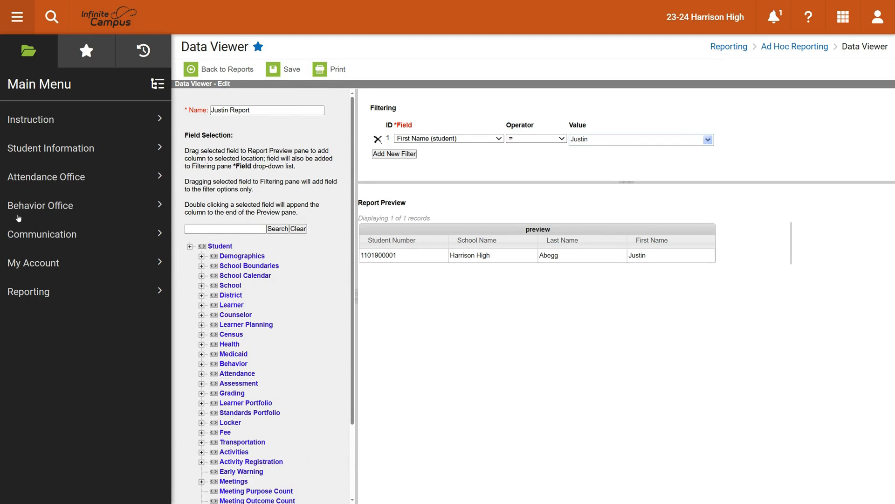
pyautogui.click(220, 69)
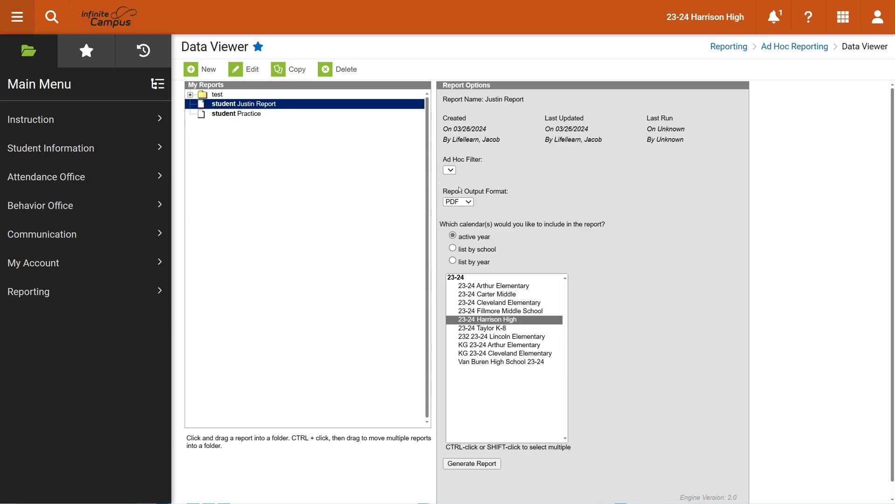
# Generate Justin Report in PDF format for the active year
pyautogui.click(457, 201)
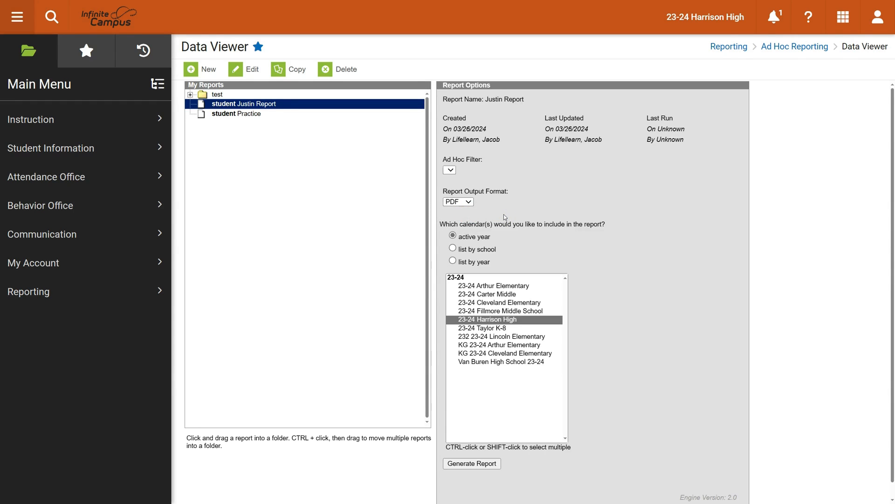
pyautogui.moveTo(517, 336)
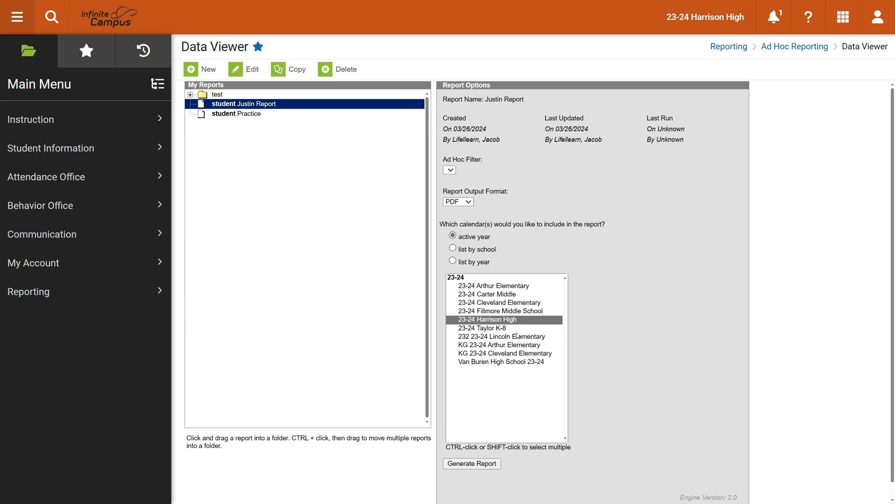
pyautogui.click(472, 463)
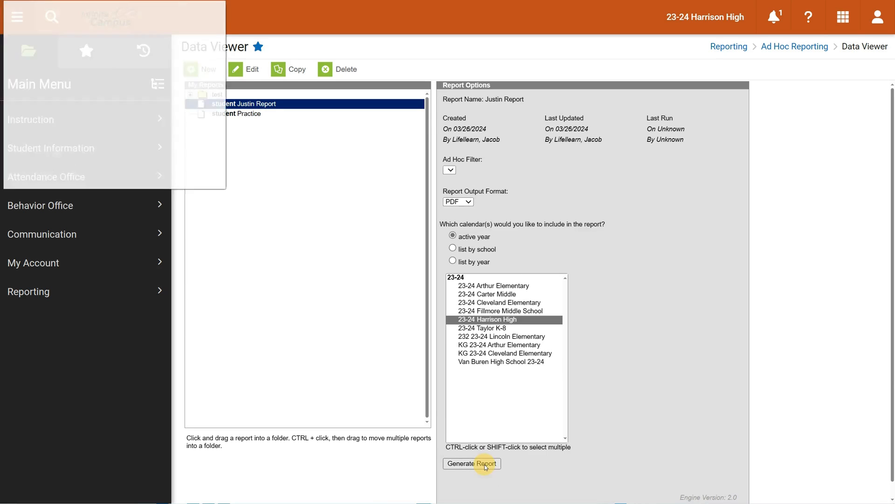
# Open the downloaded extract.pdf in Edge, then return to the Data Viewer
pyautogui.click(470, 463)
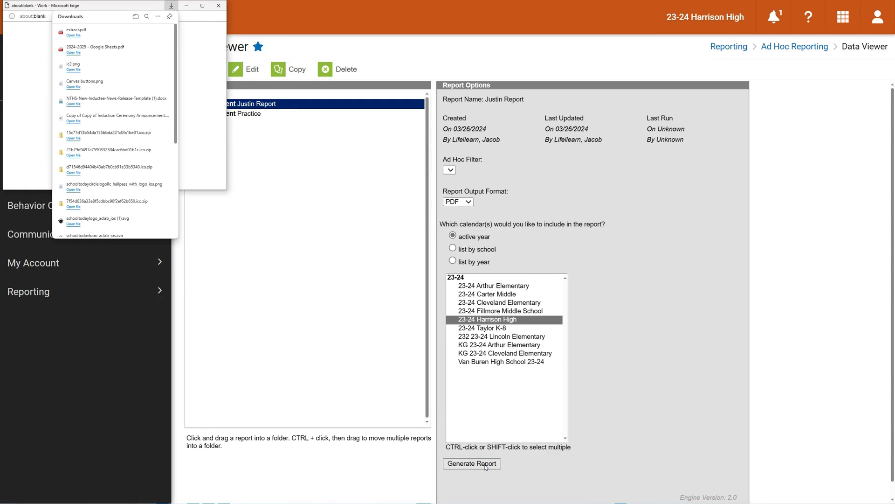
pyautogui.click(471, 463)
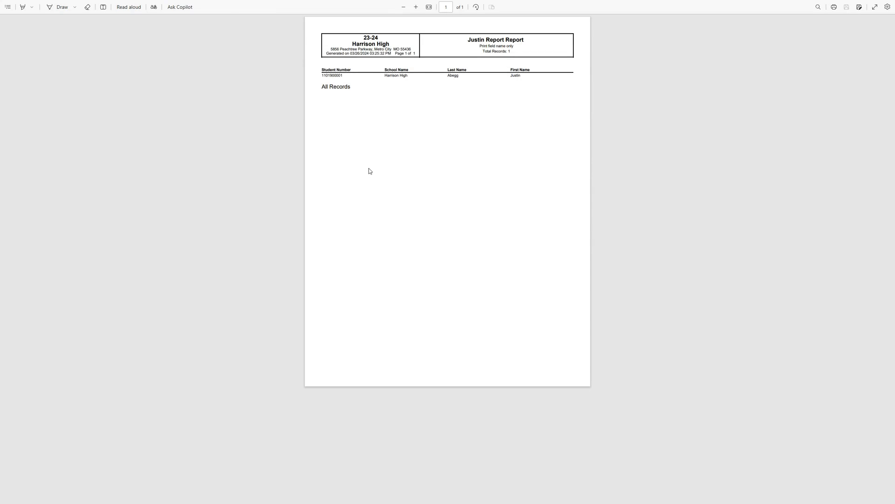
pyautogui.moveTo(354, 163)
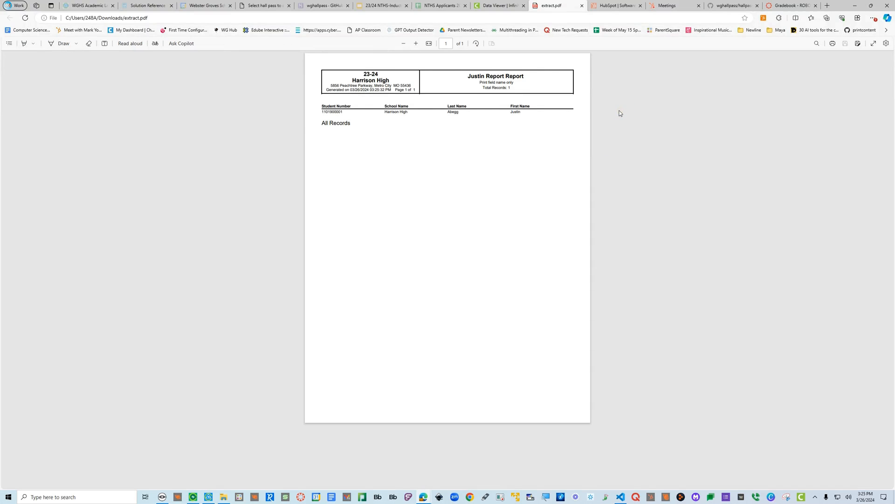
pyautogui.click(498, 5)
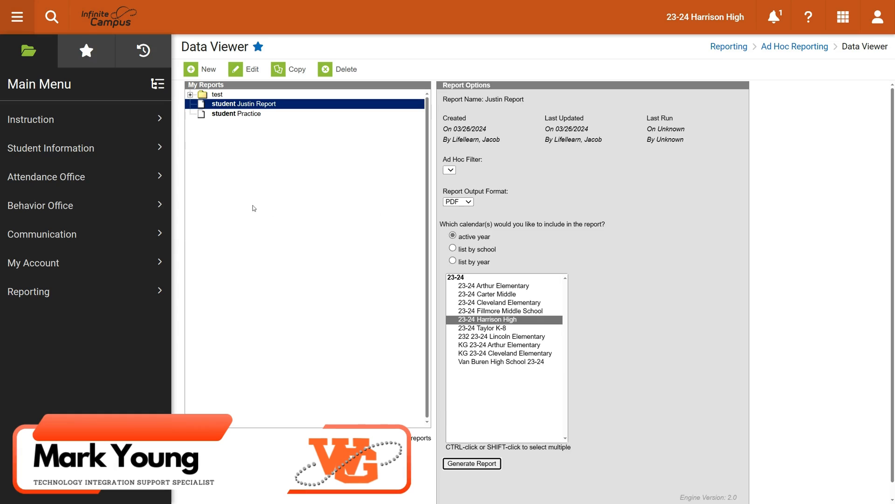
pyautogui.moveTo(122, 291)
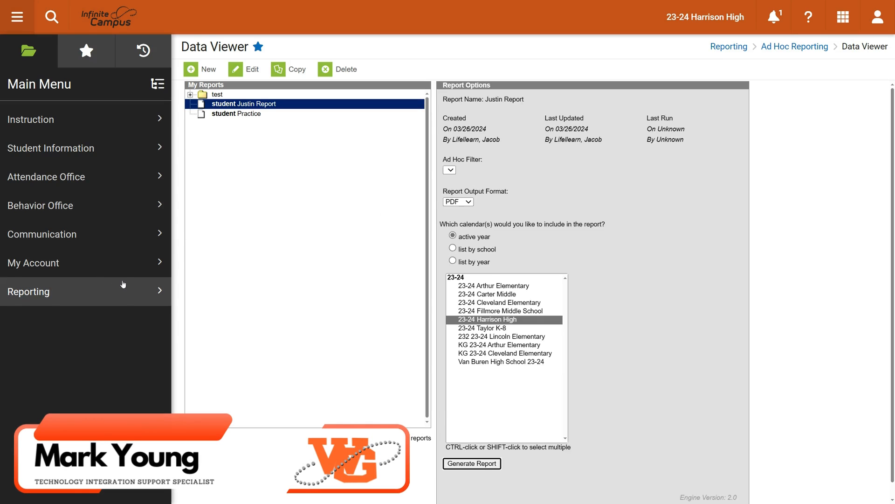
pyautogui.moveTo(89, 262)
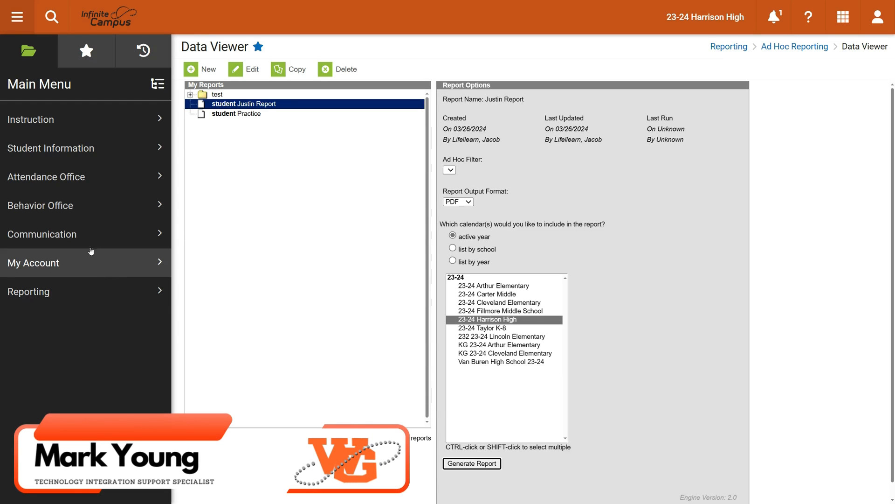